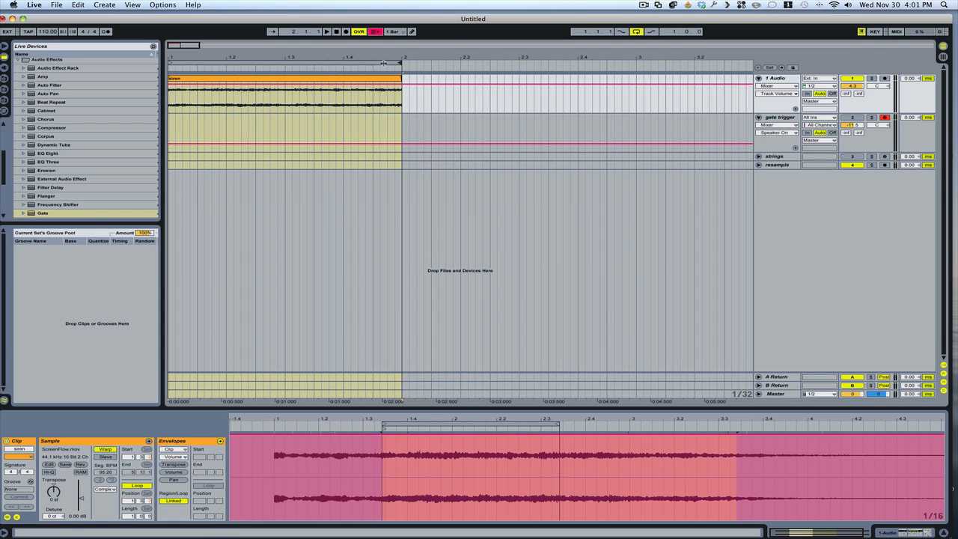
Step: Select the siren vocal clip and start playing the arrangement
click(327, 32)
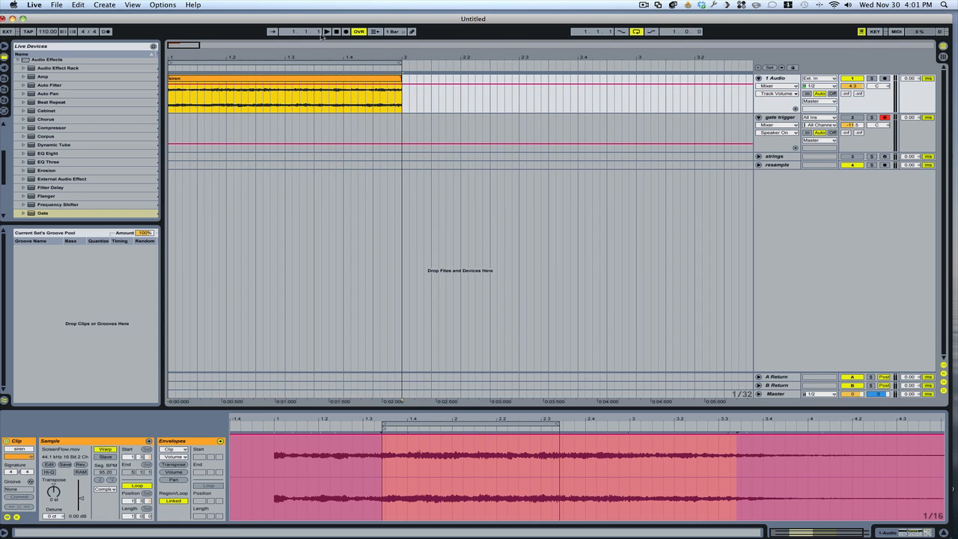
click(319, 32)
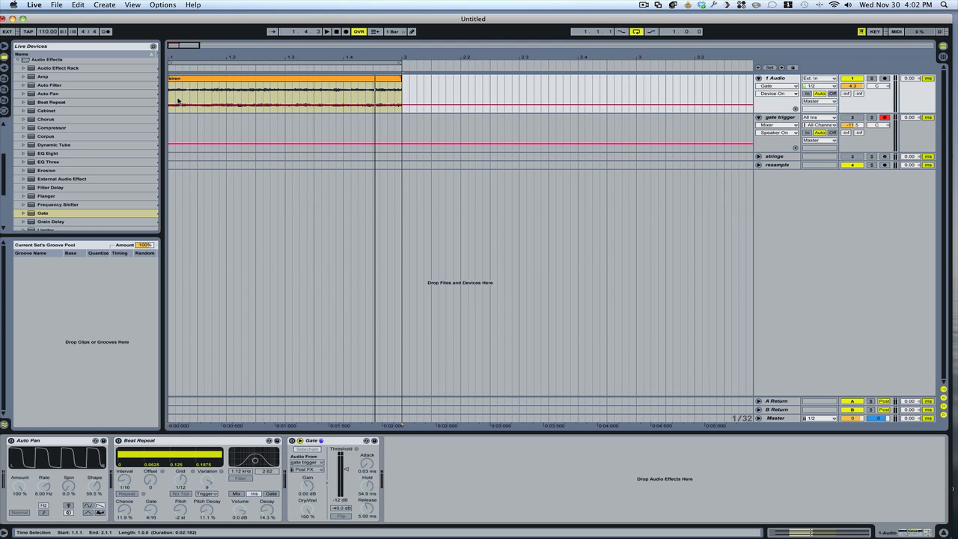
mouse_move(359, 108)
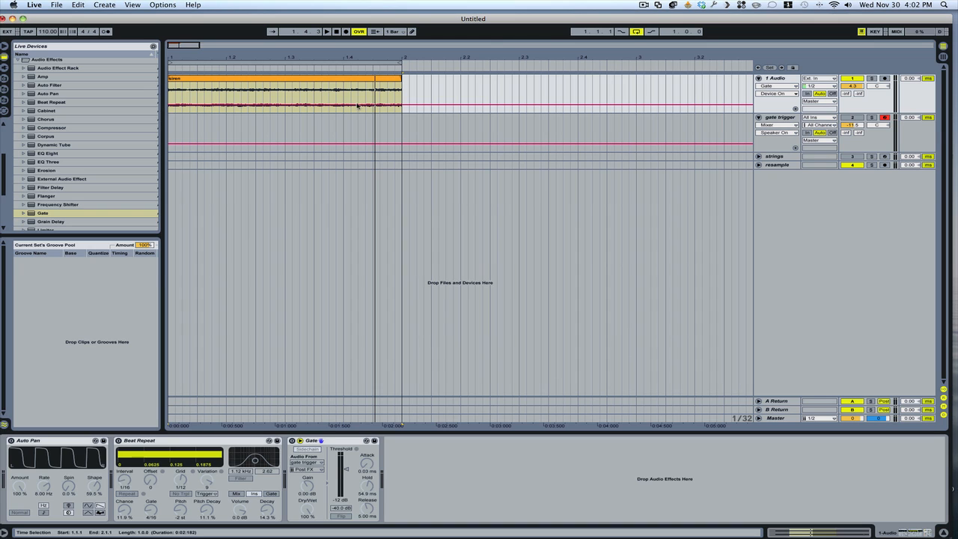
mouse_move(537, 77)
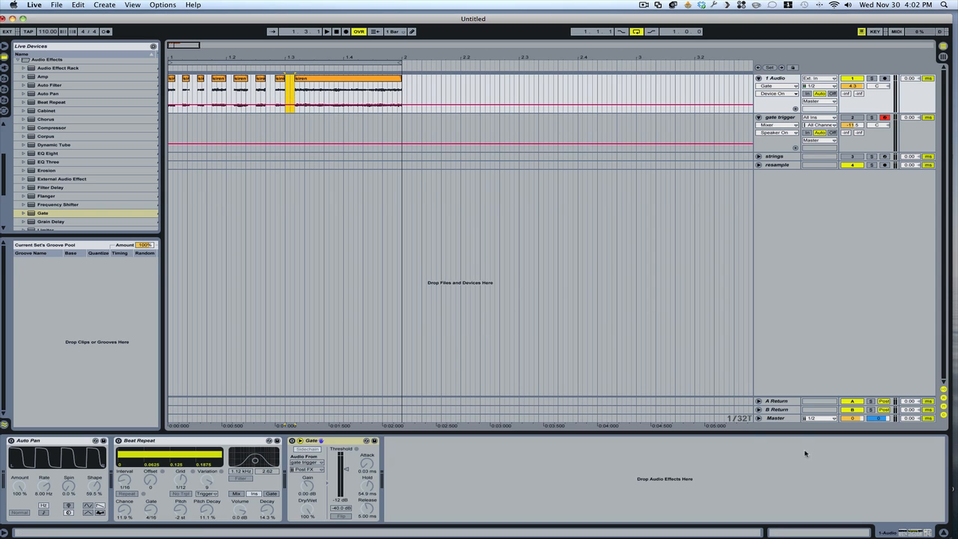
Step: Set the arrangement grid to a fixed 1/16 spacing
right_click(738, 434)
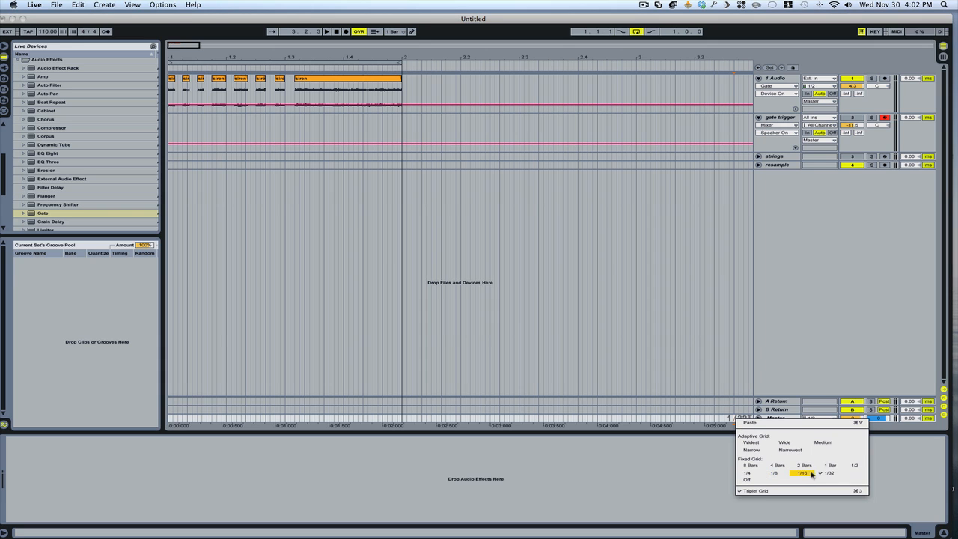
click(829, 475)
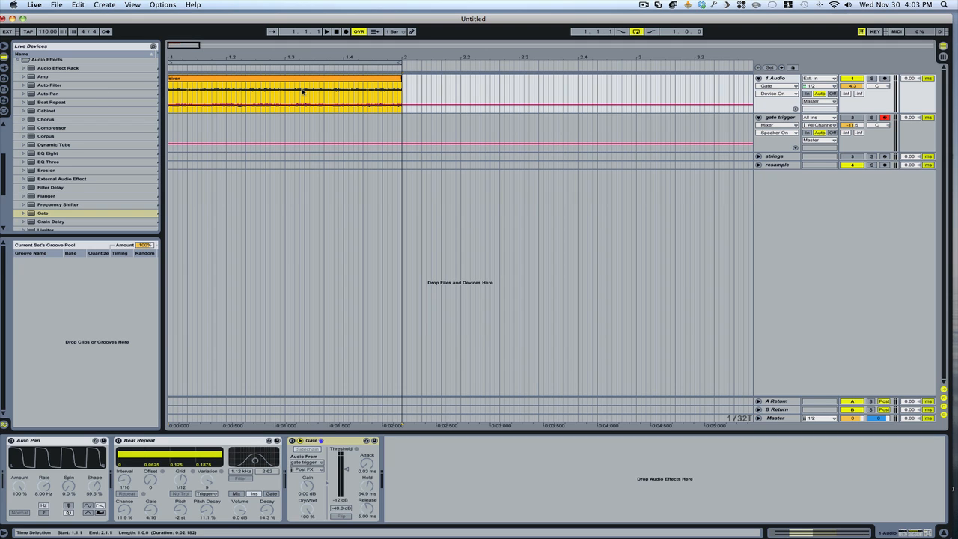
key(tab)
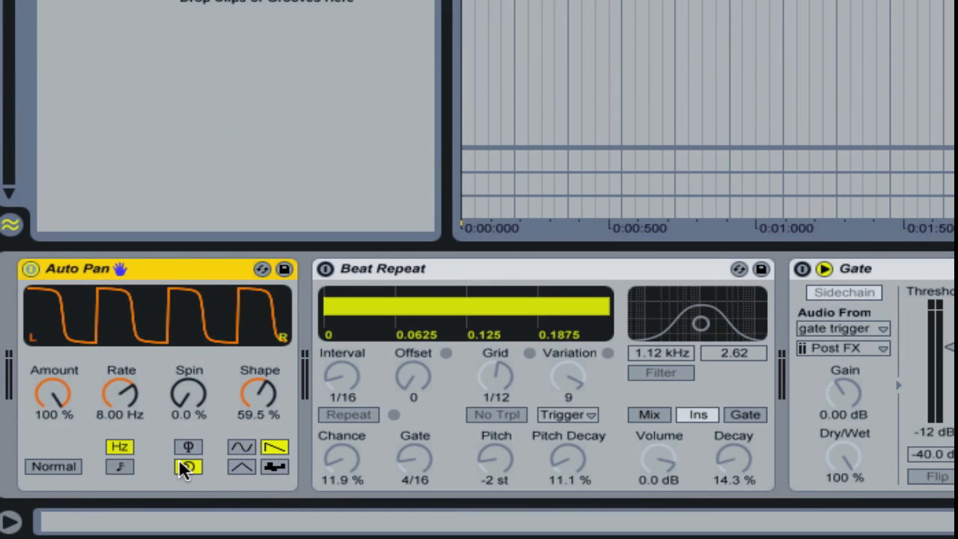
click(183, 444)
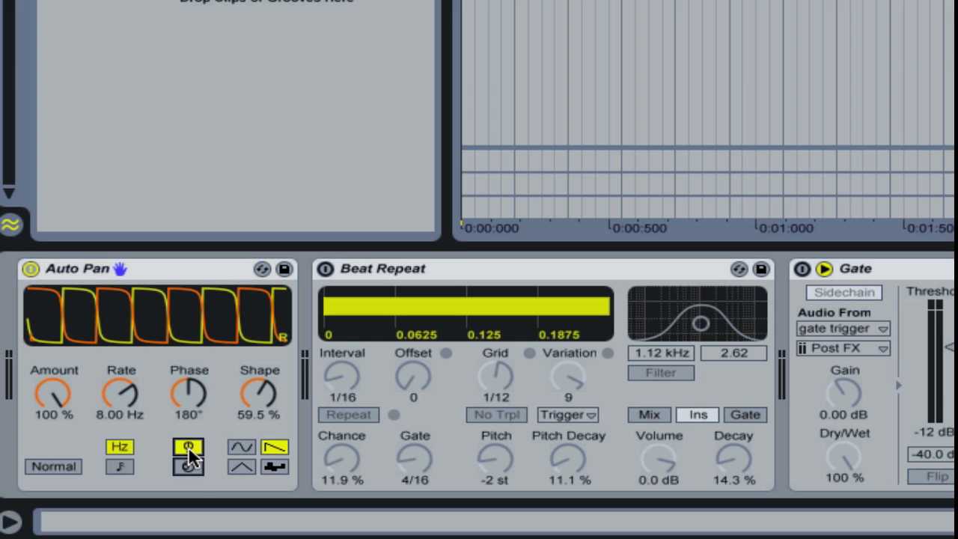
click(186, 465)
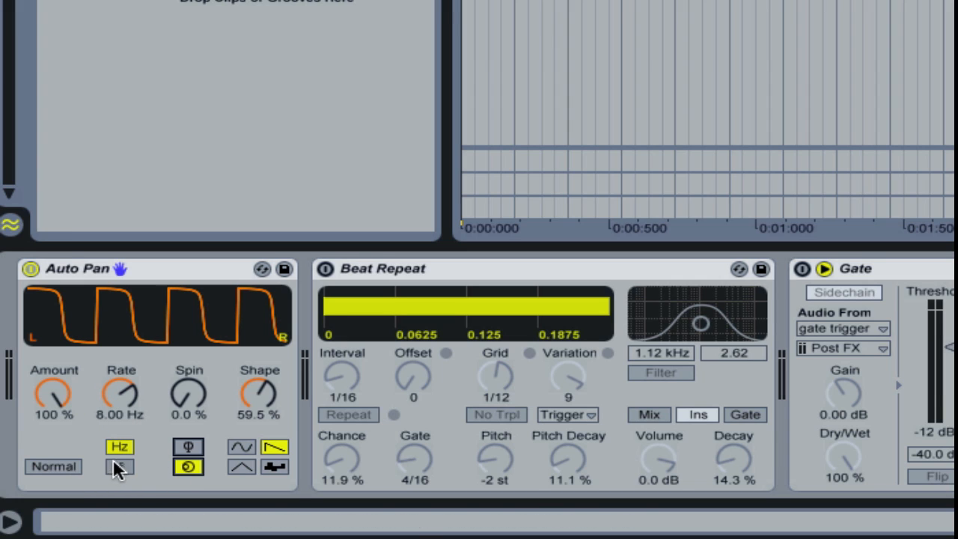
mouse_move(120, 472)
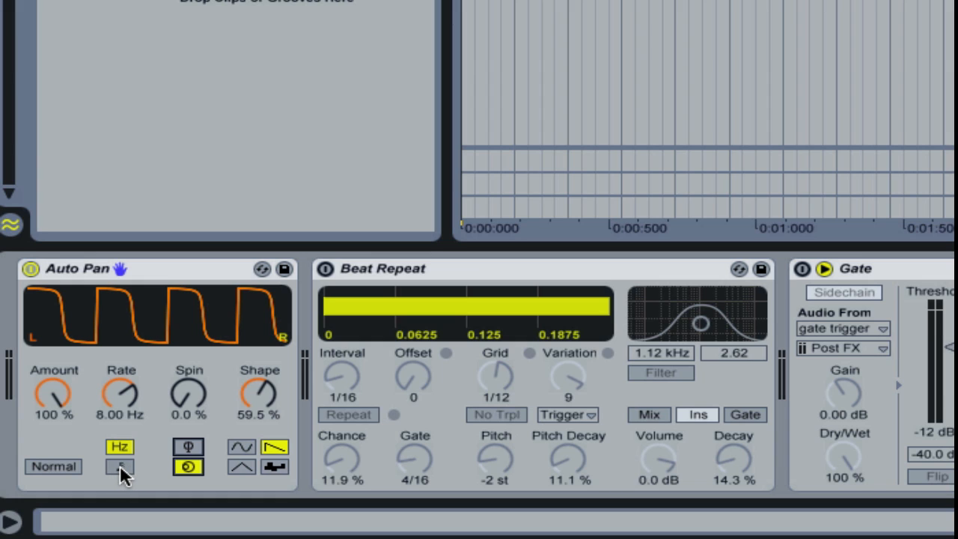
click(119, 468)
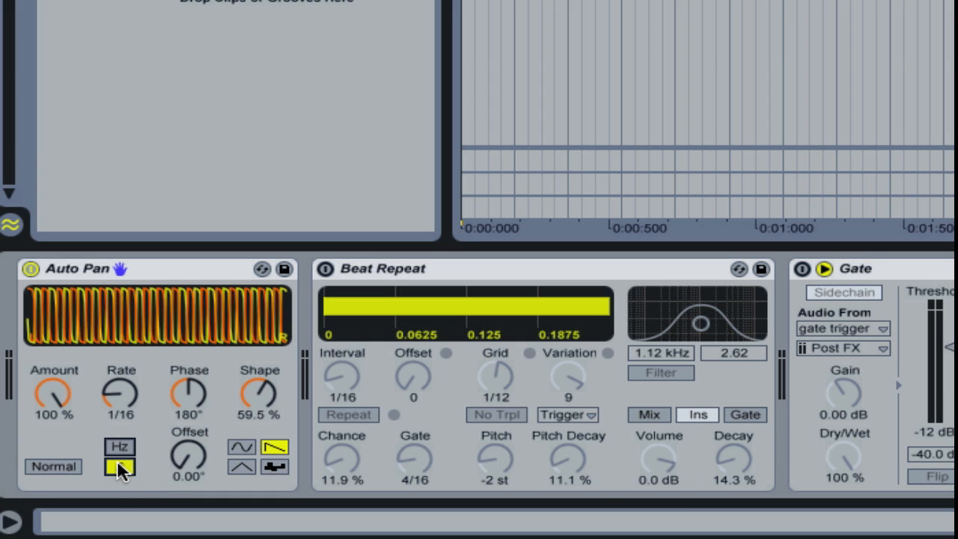
click(119, 446)
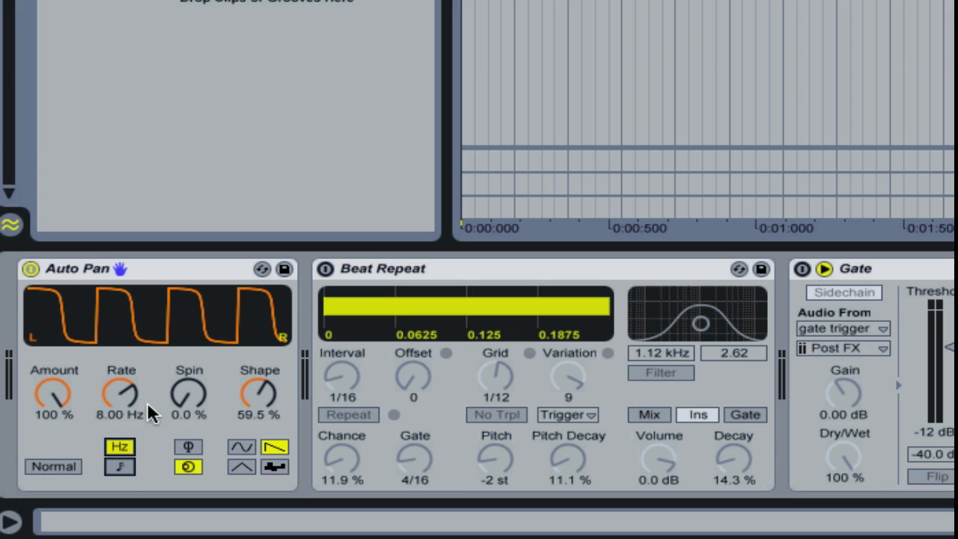
mouse_move(168, 330)
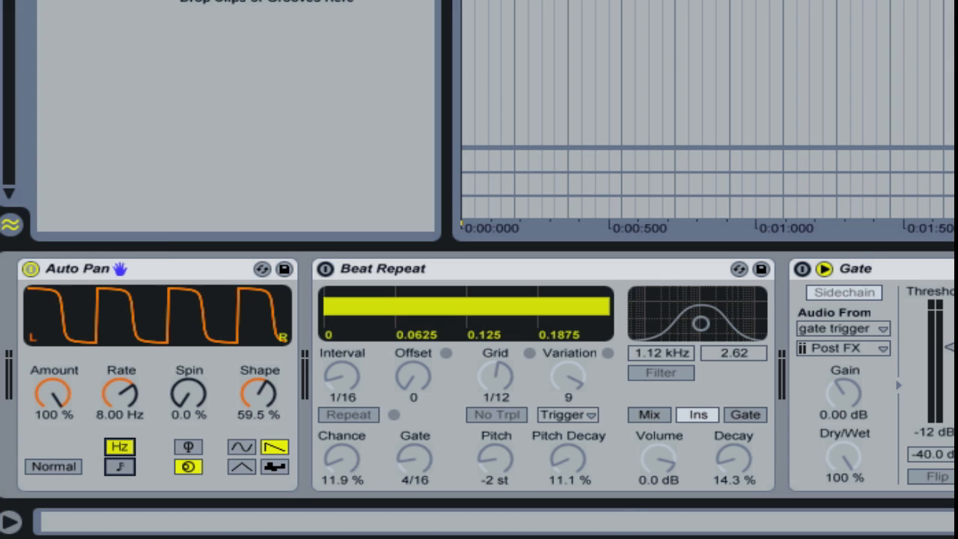
mouse_move(277, 446)
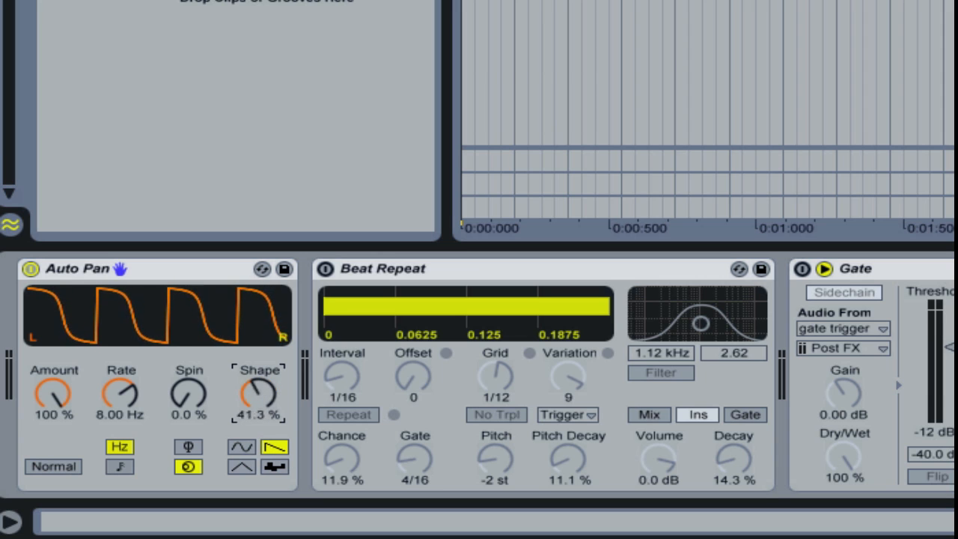
Step: Lower Auto Pan's shape from 59.5% to 27% for a softer, rounded waveform
drag(258, 393, 259, 404)
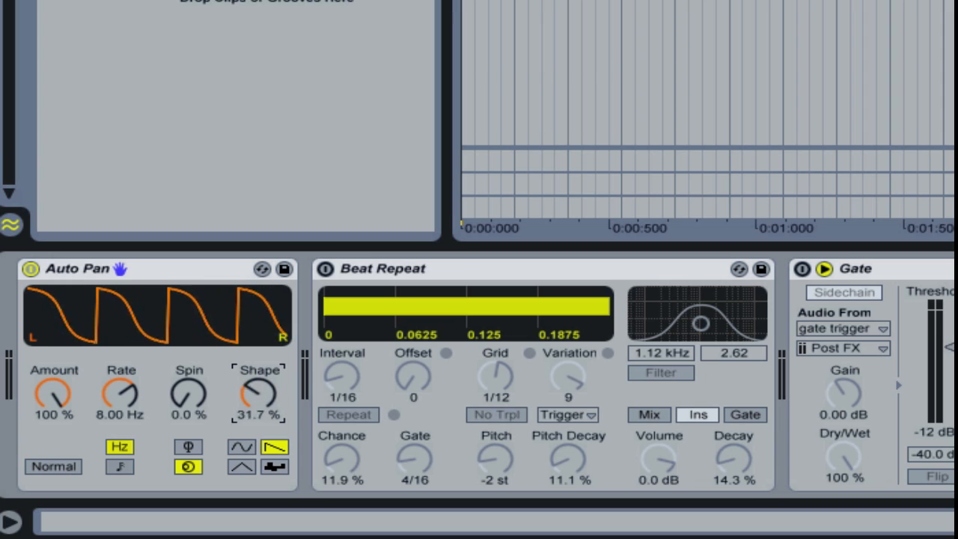
drag(257, 393, 281, 409)
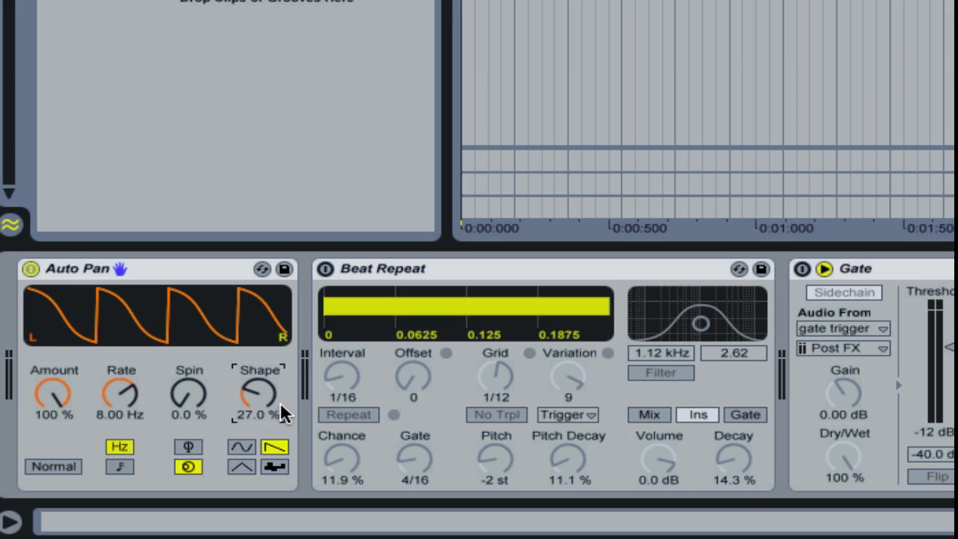
mouse_move(74, 427)
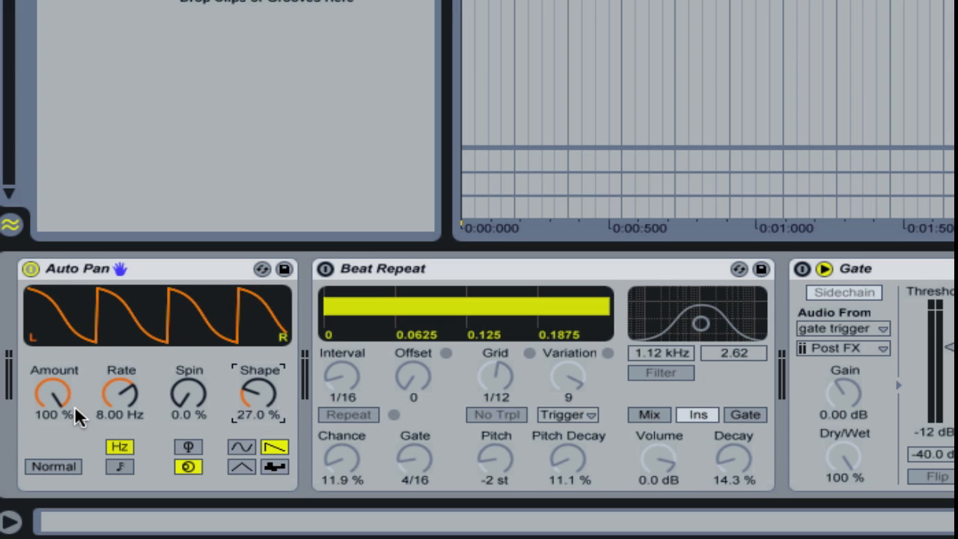
mouse_move(131, 417)
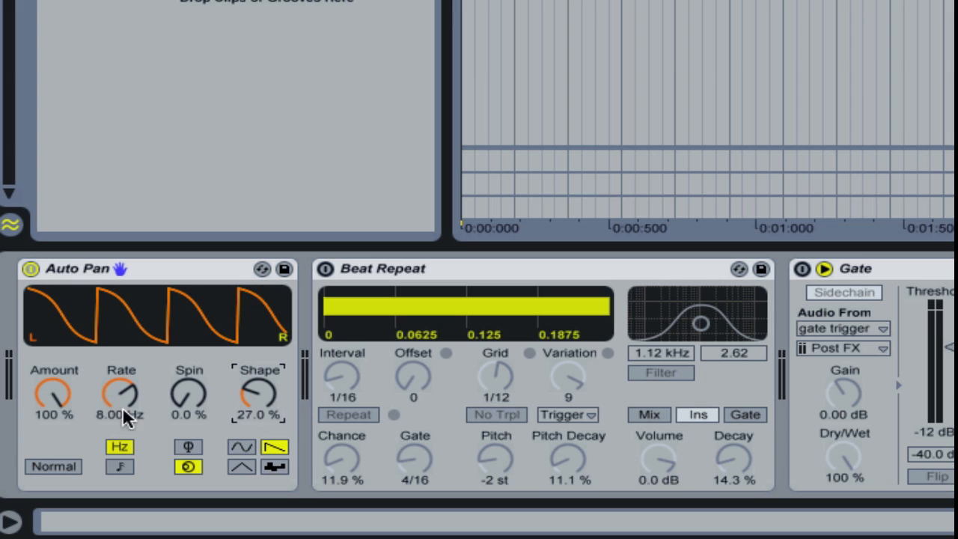
mouse_move(112, 406)
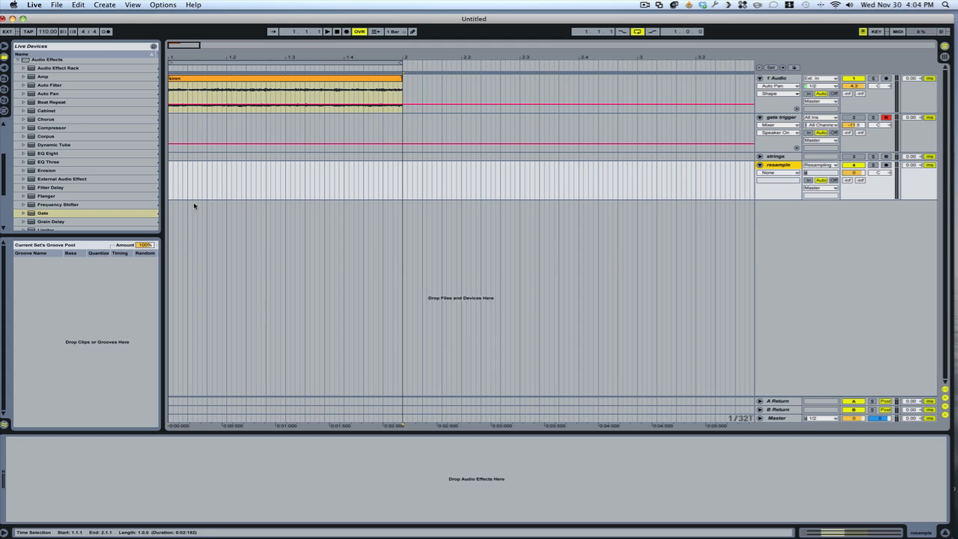
mouse_move(294, 131)
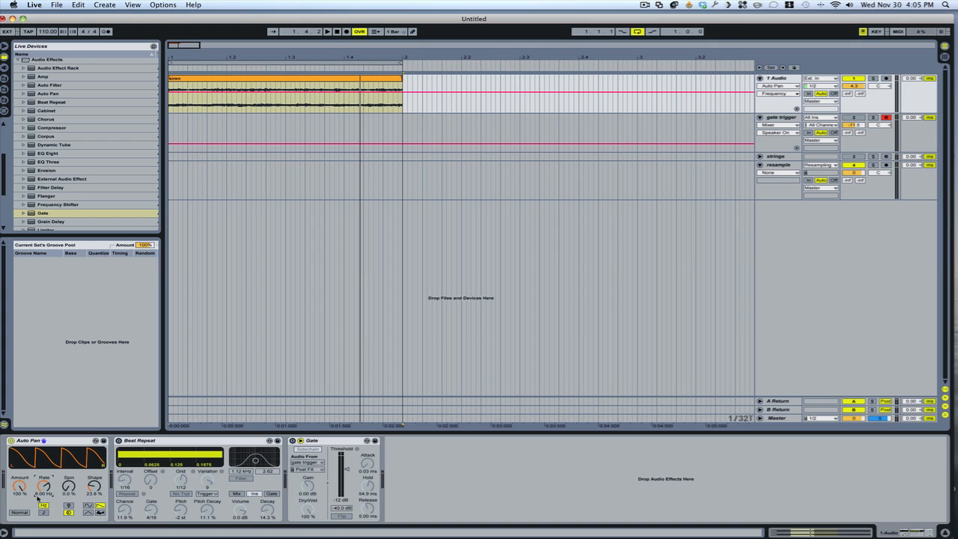
mouse_move(40, 490)
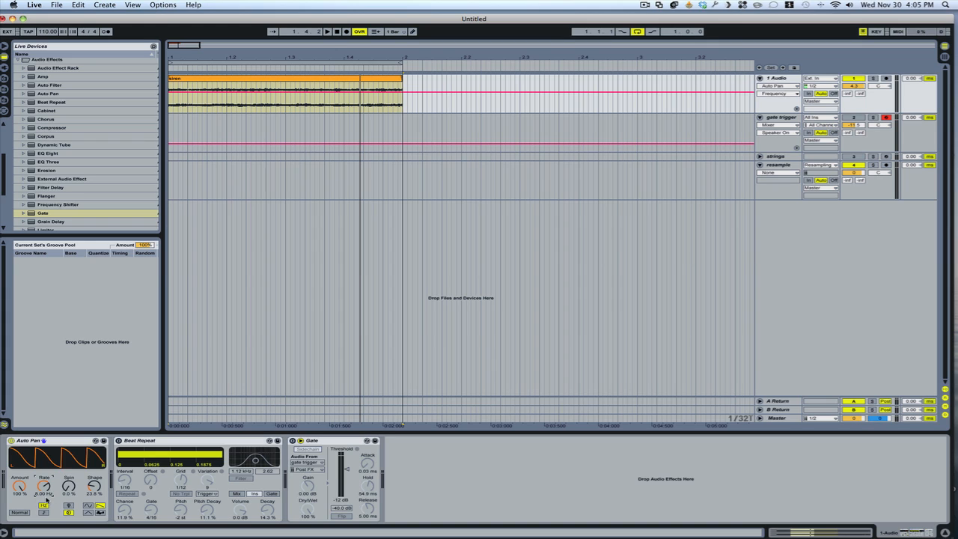
click(147, 442)
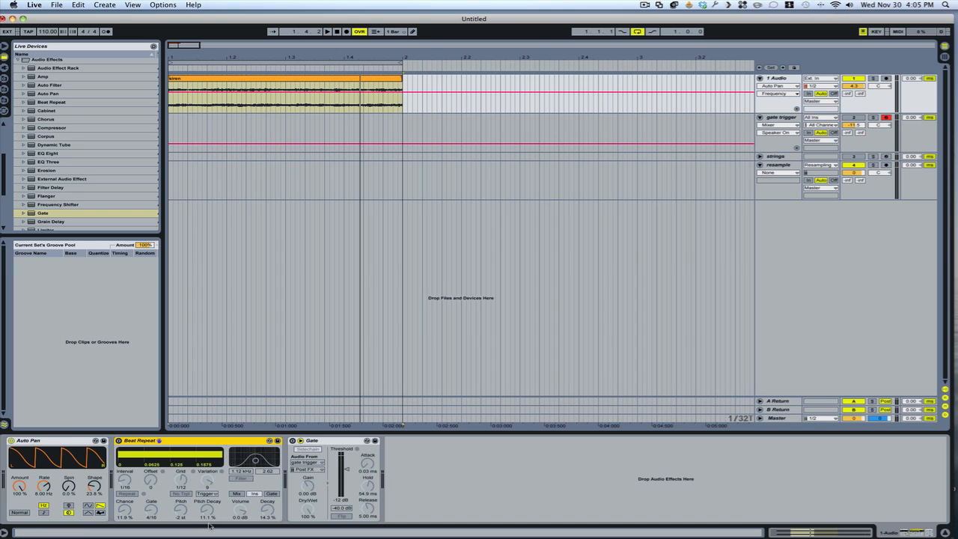
mouse_move(205, 491)
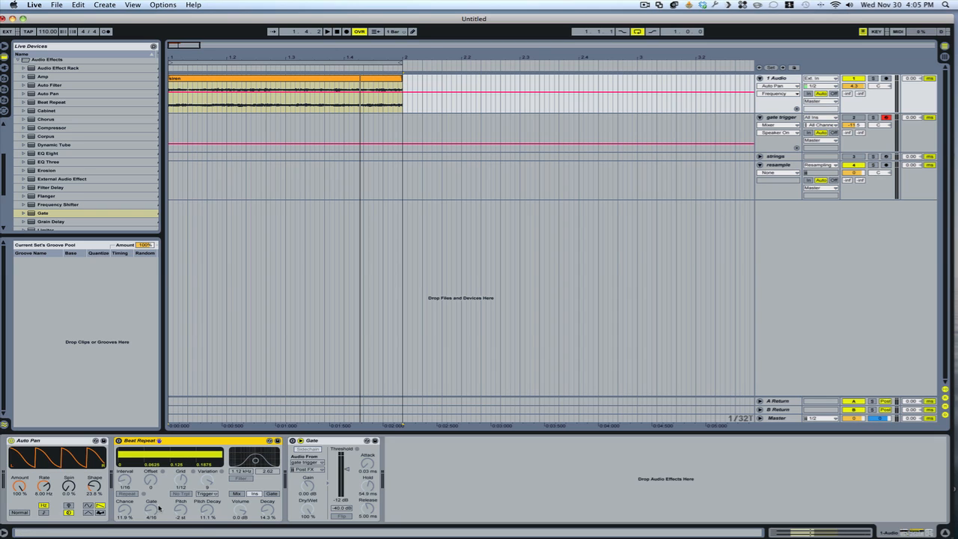
mouse_move(168, 498)
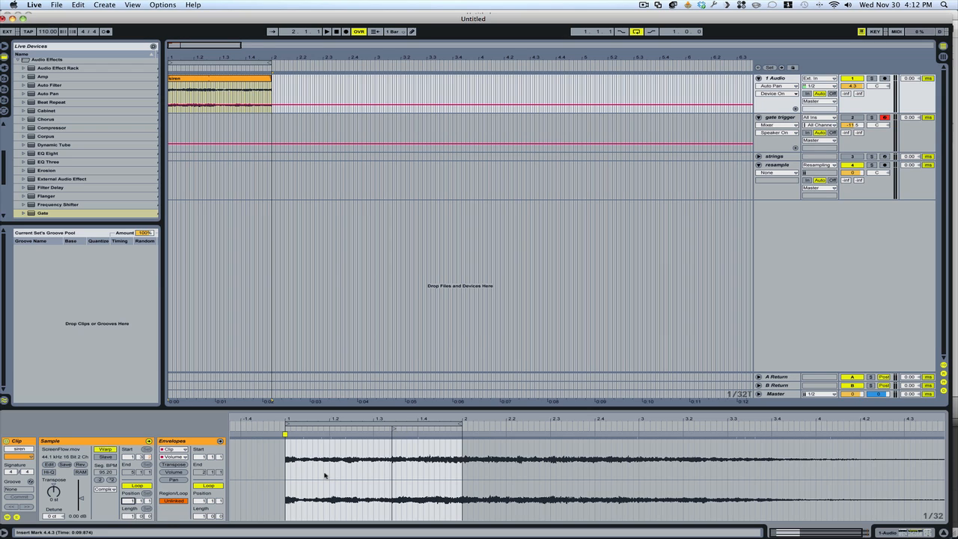
mouse_move(296, 466)
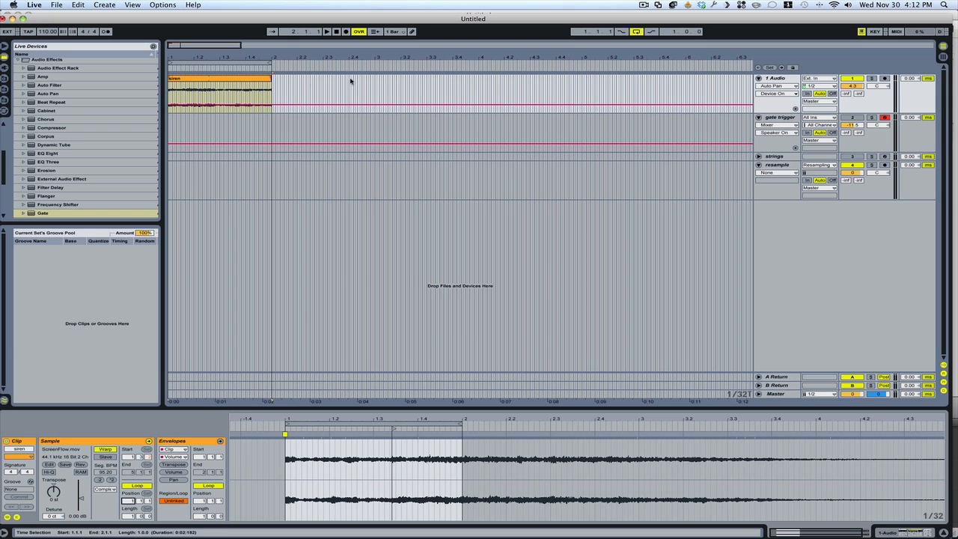
mouse_move(671, 125)
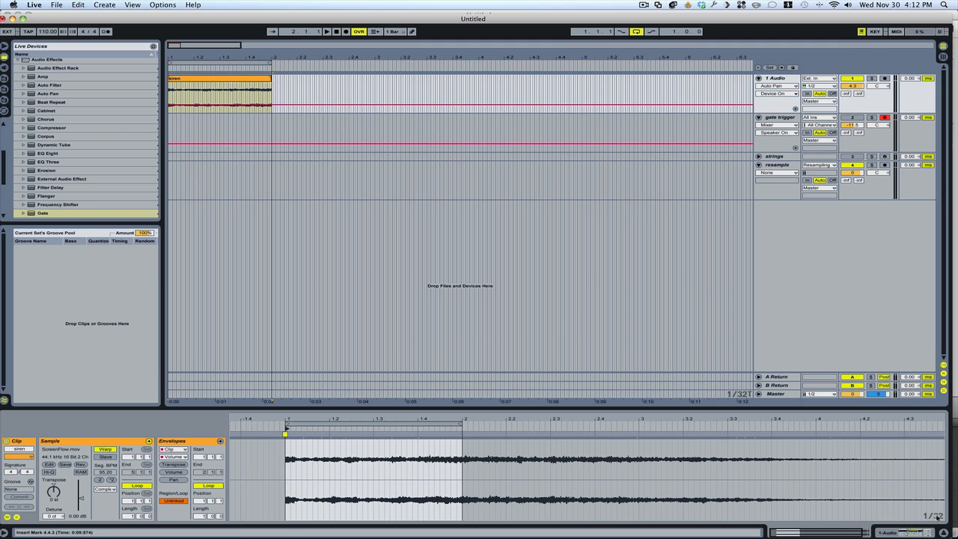
Step: Open the context menu on the siren clip's envelope area
right_click(286, 469)
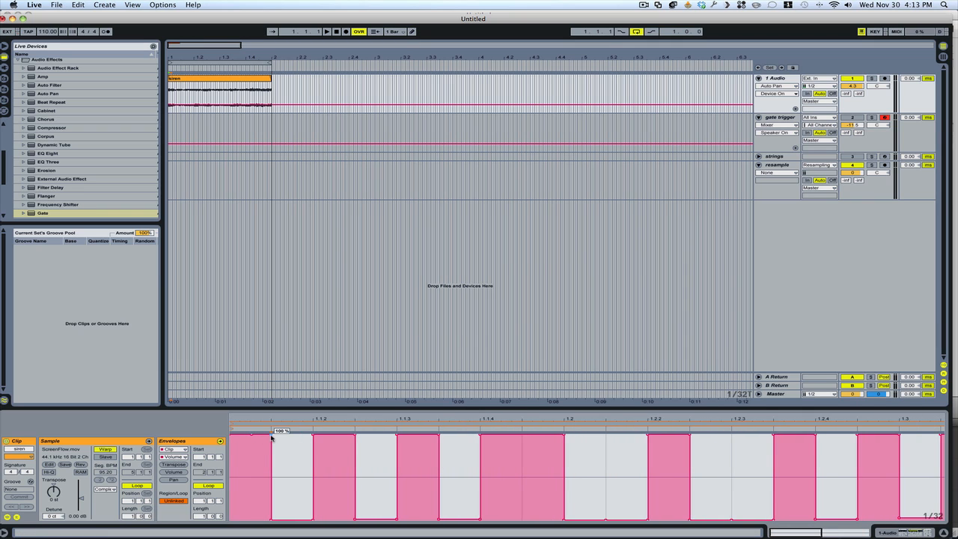
Step: Slope the ends of two siren volume pulses into quick fade-outs
drag(272, 432, 272, 516)
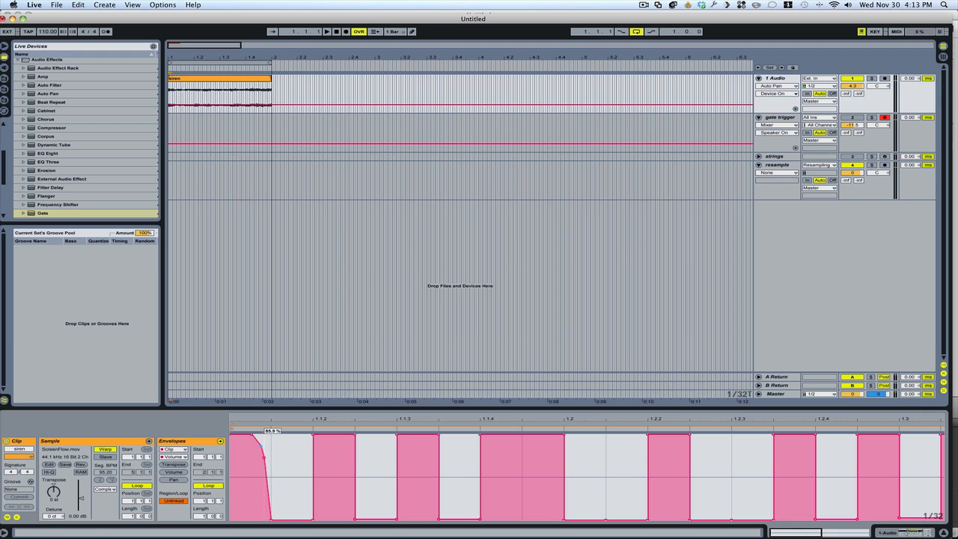
drag(265, 456, 288, 483)
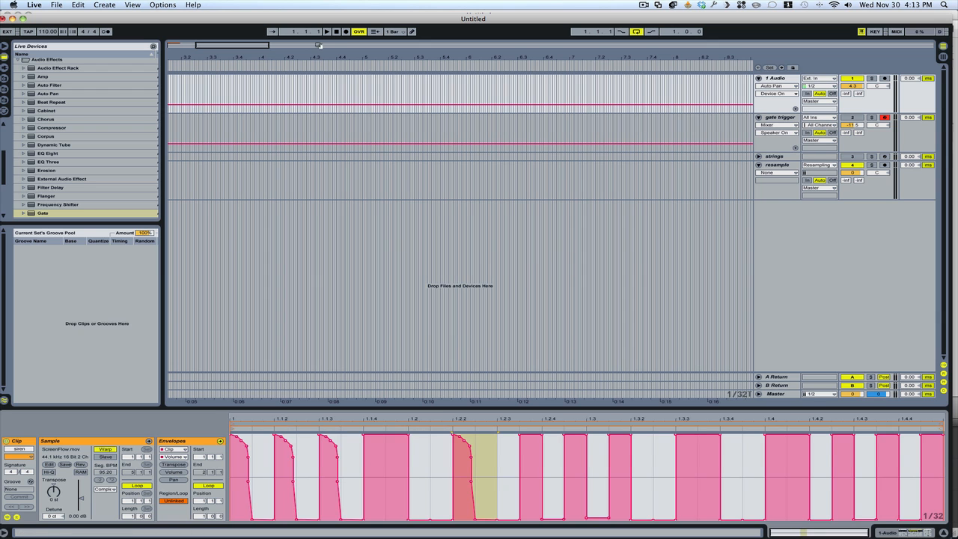
click(326, 31)
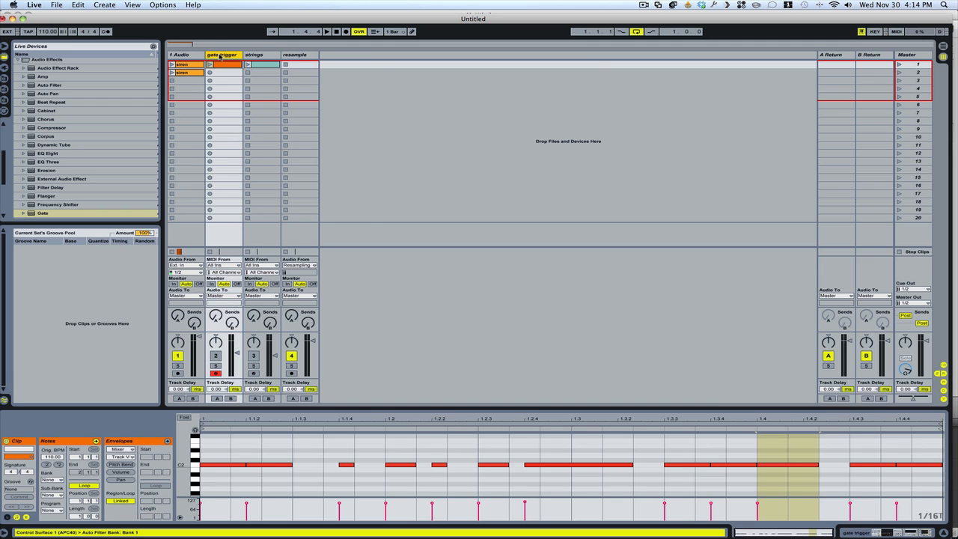
mouse_move(226, 68)
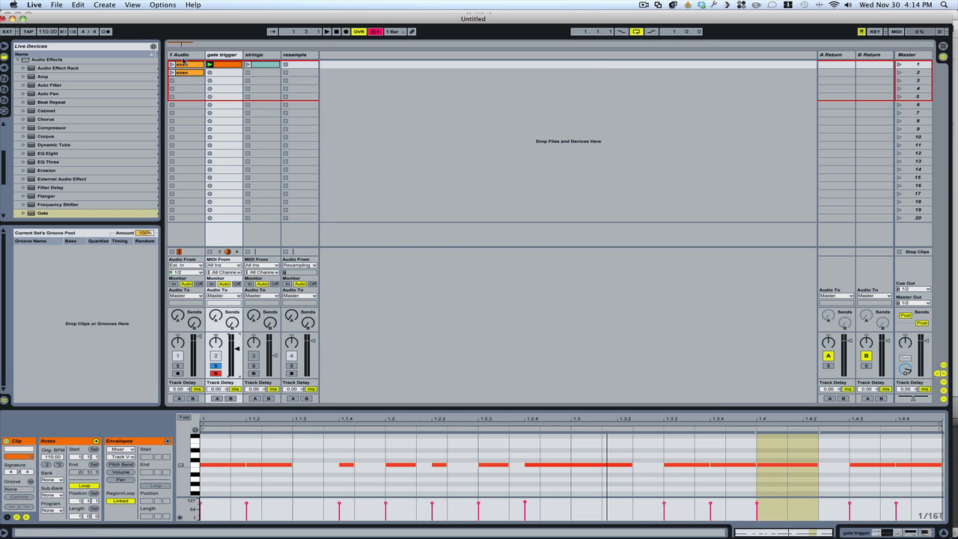
Step: Select the 1 Audio siren clip and show its device chain
click(185, 67)
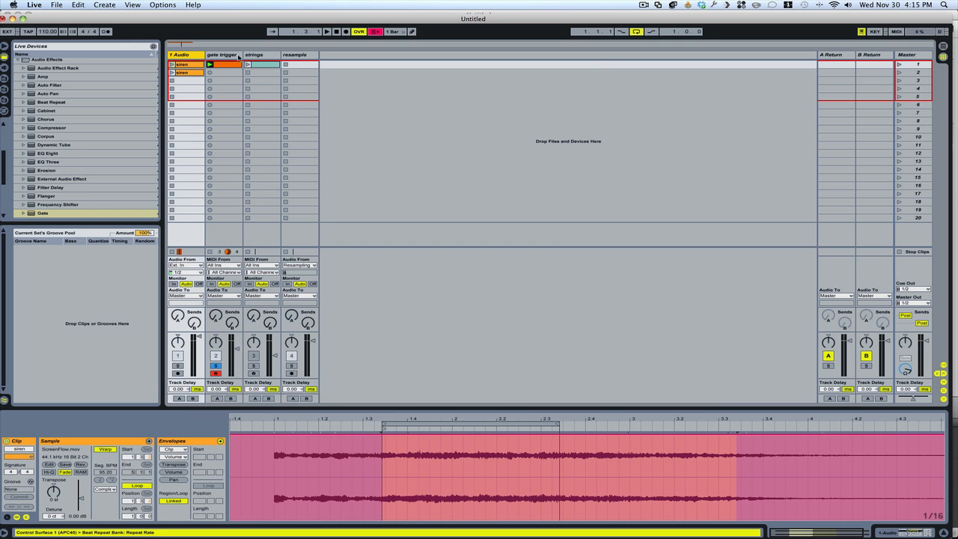
click(258, 66)
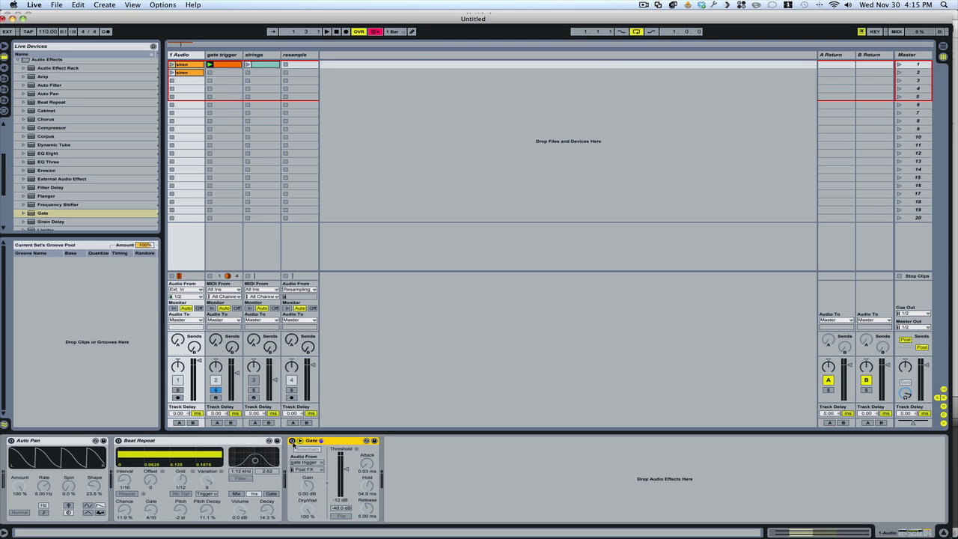
Step: Enable the strings track Gate's sidechain input, keyed from gate trigger
click(311, 441)
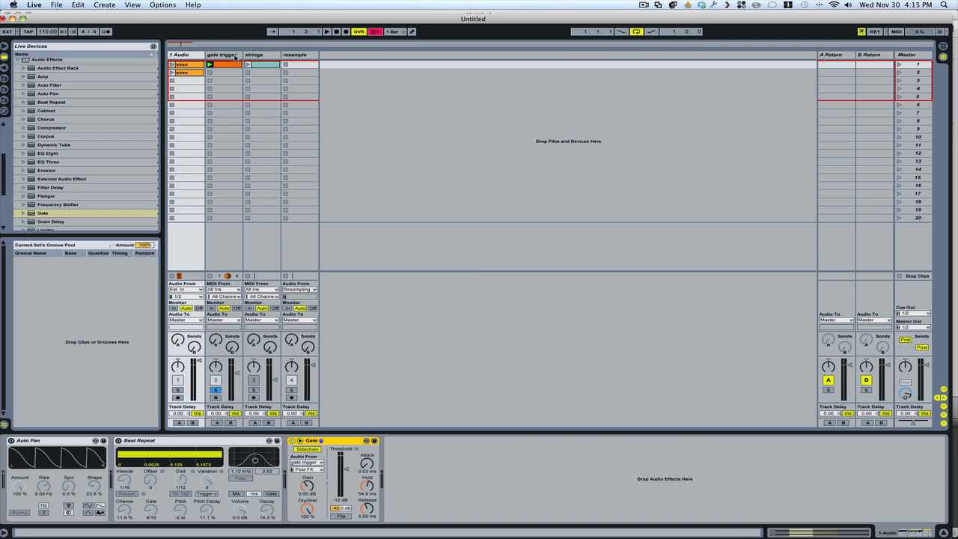
click(258, 55)
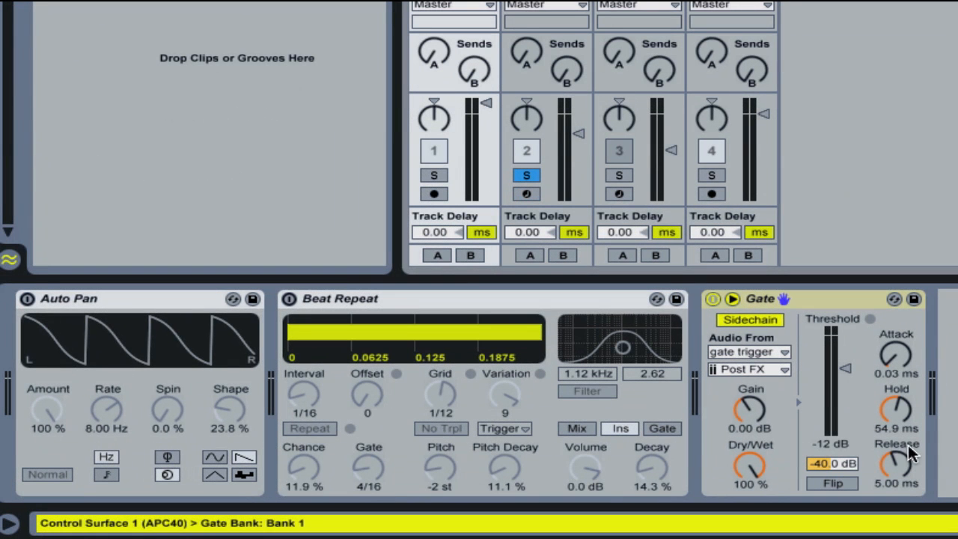
mouse_move(771, 359)
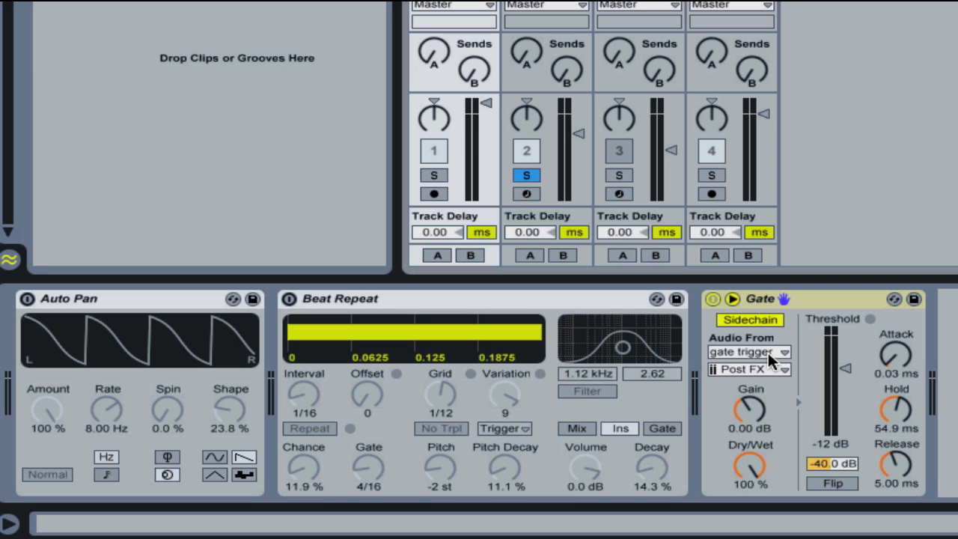
mouse_move(891, 383)
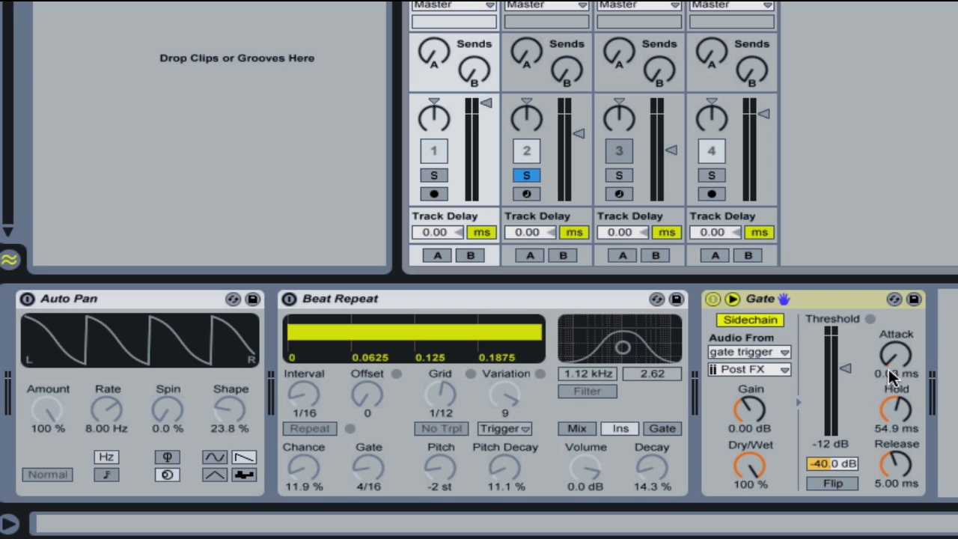
mouse_move(897, 378)
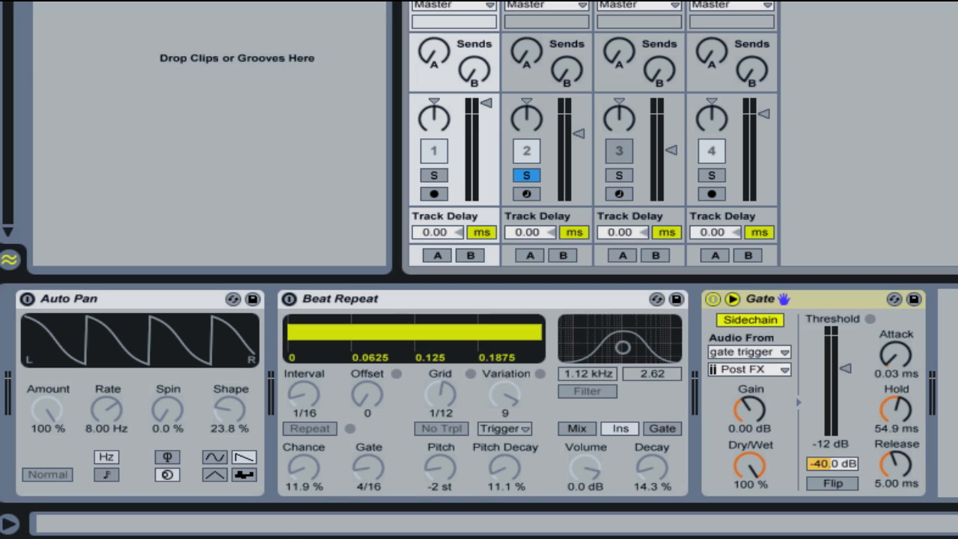
click(528, 174)
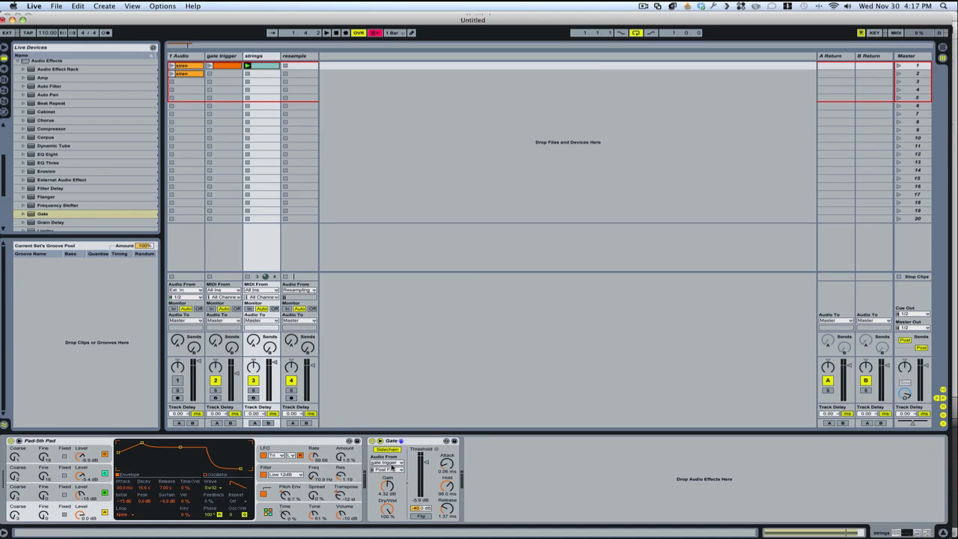
Step: Show the gate trigger track's Operator, Saturator and Auto Filter chain
click(225, 56)
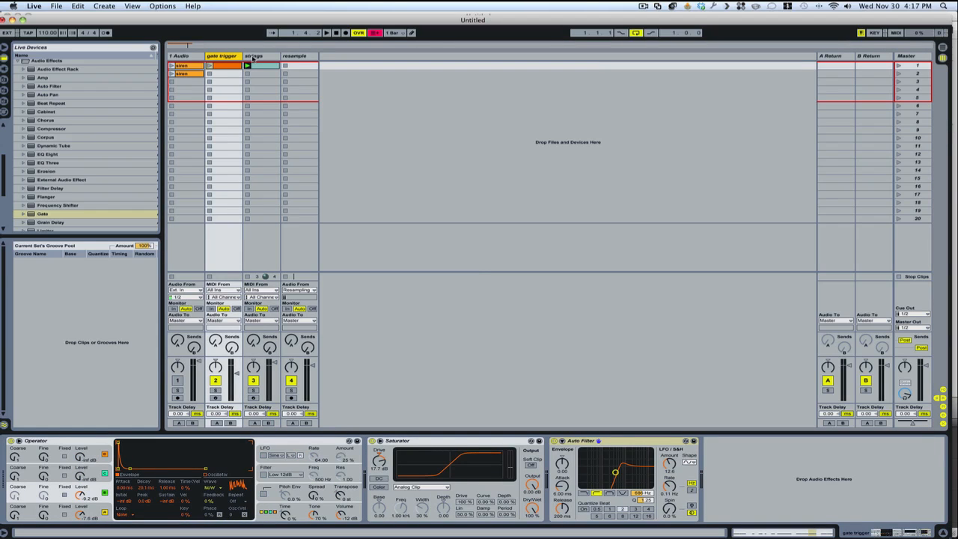
mouse_move(90, 444)
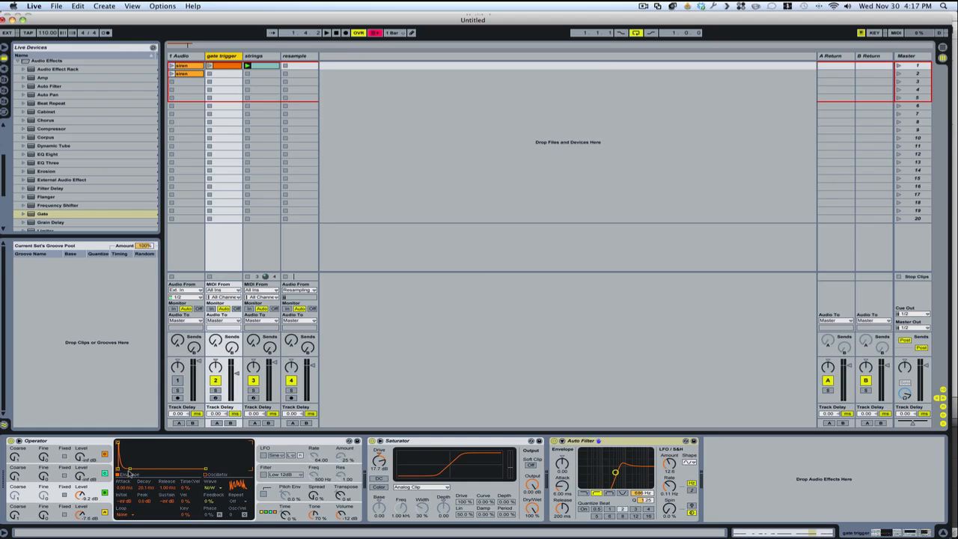
mouse_move(131, 475)
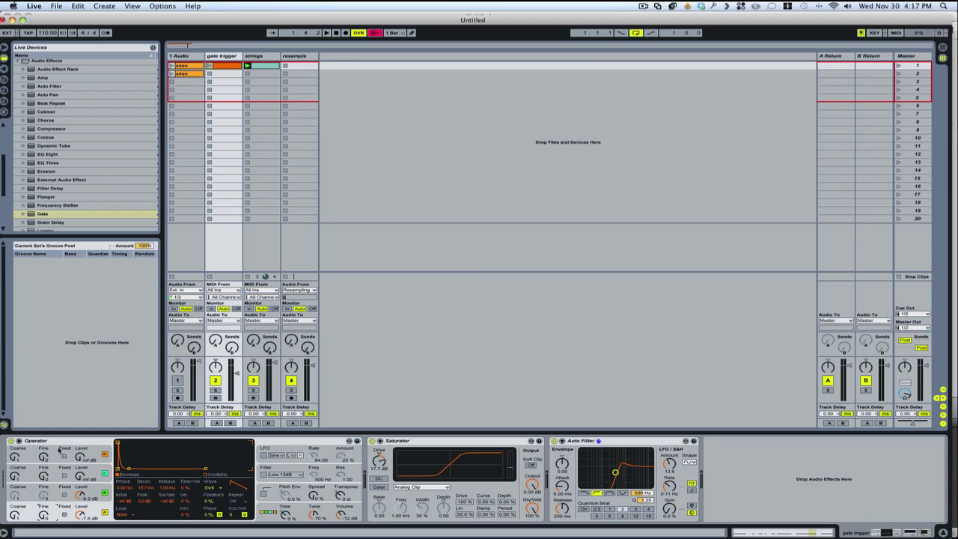
mouse_move(214, 111)
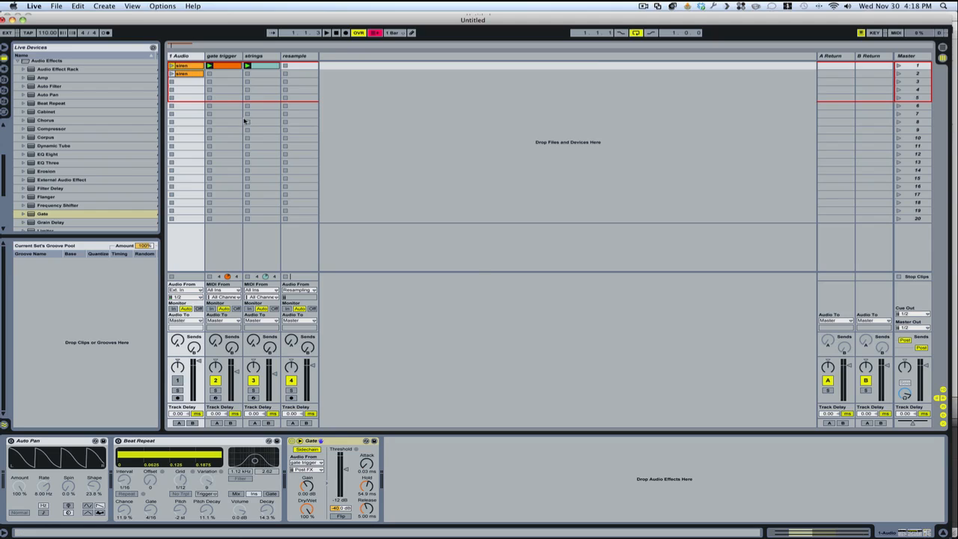
Step: Slice the siren clip to a new MIDI track at 1/16 notes, giving 17 slices
right_click(183, 67)
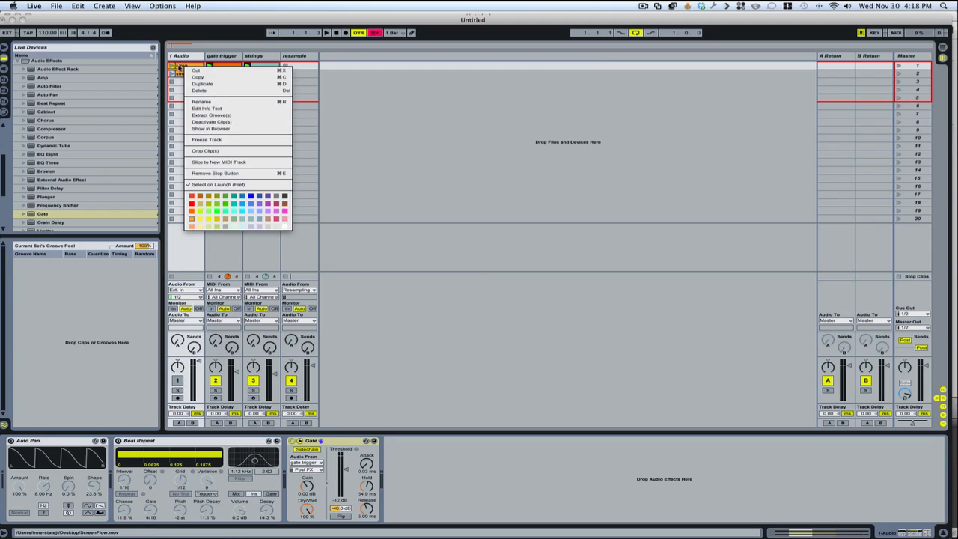
click(196, 103)
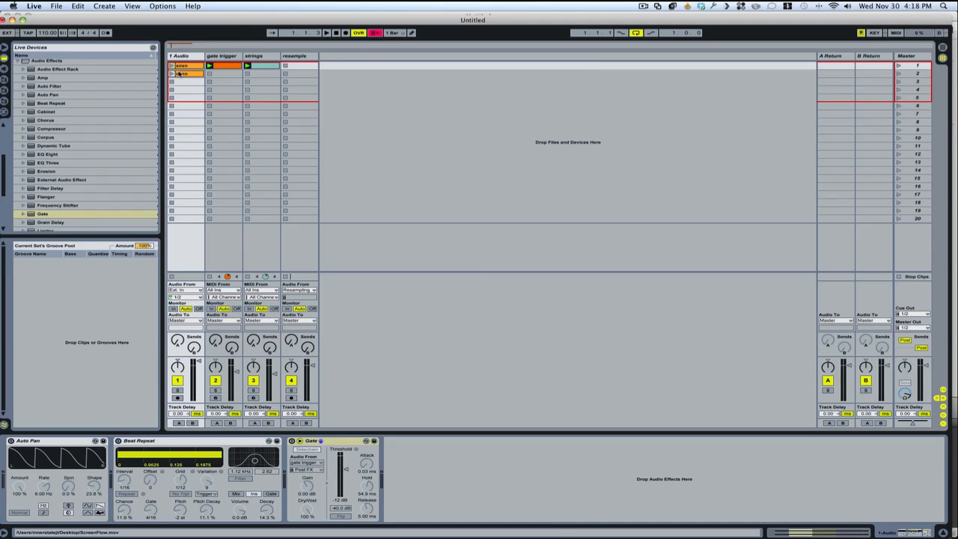
right_click(185, 75)
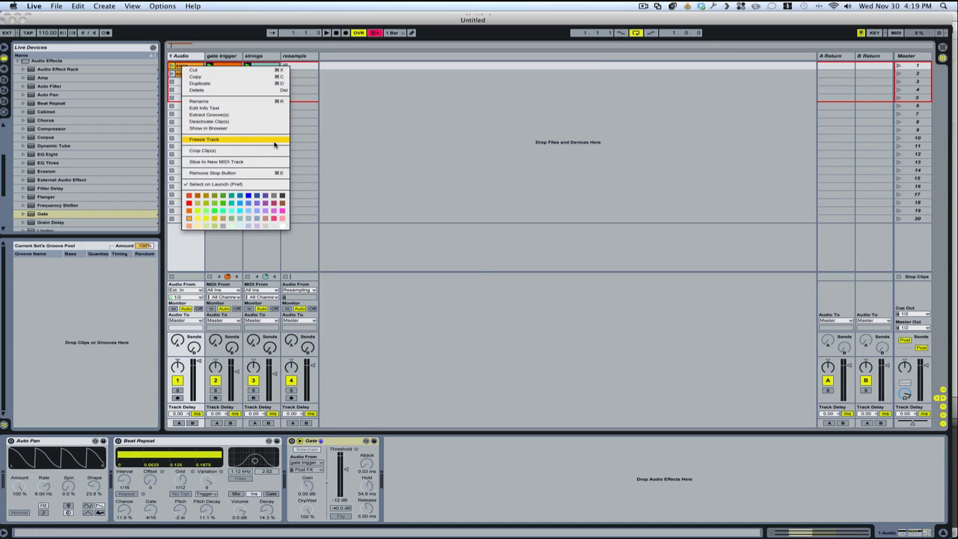
click(217, 162)
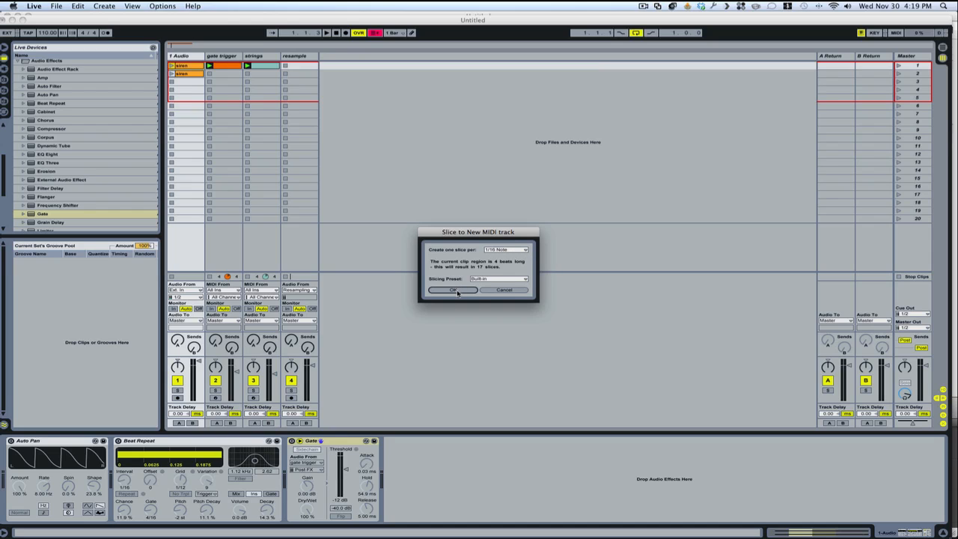
click(457, 291)
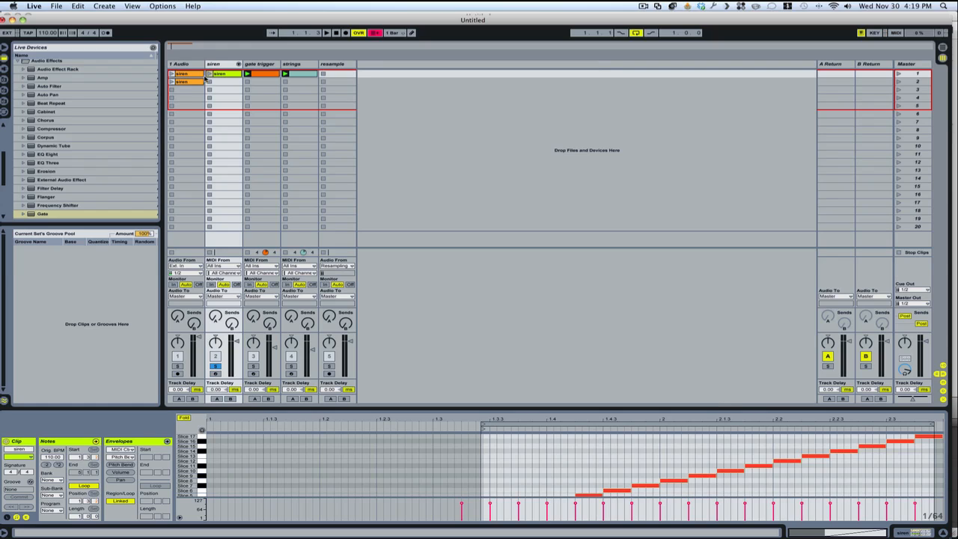
Step: Give the slices near-zero attack, 332 ms decay and -34 dB sustain, auditioning Slice 14
click(213, 74)
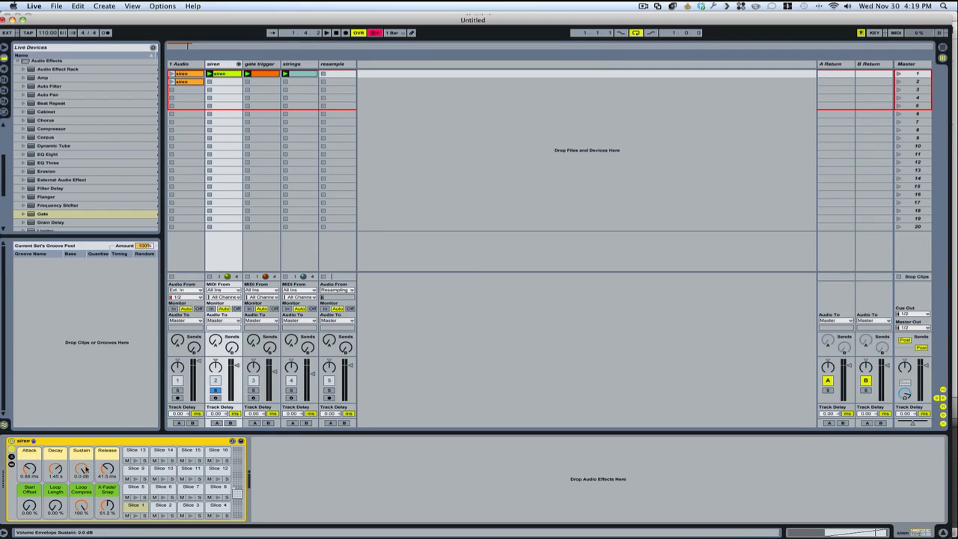
drag(81, 468, 81, 494)
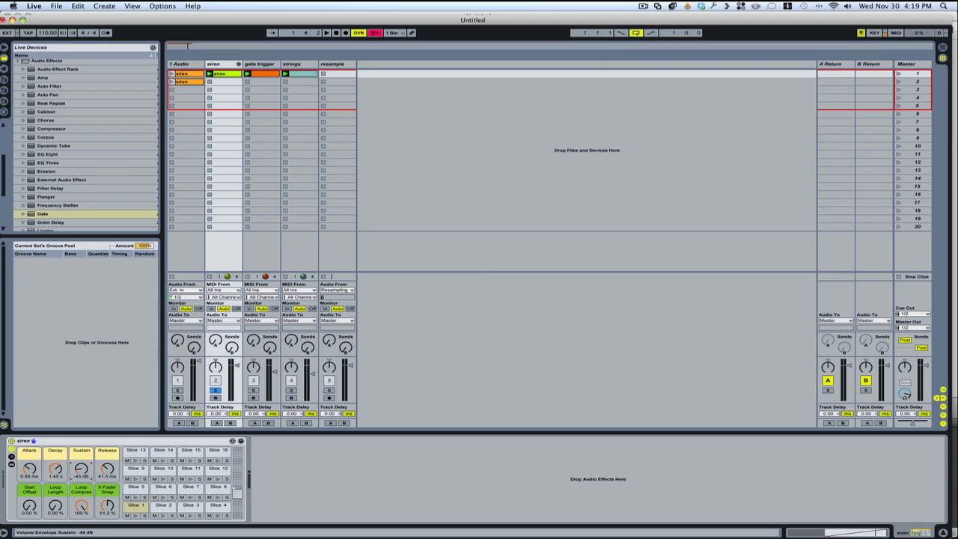
drag(55, 468, 55, 449)
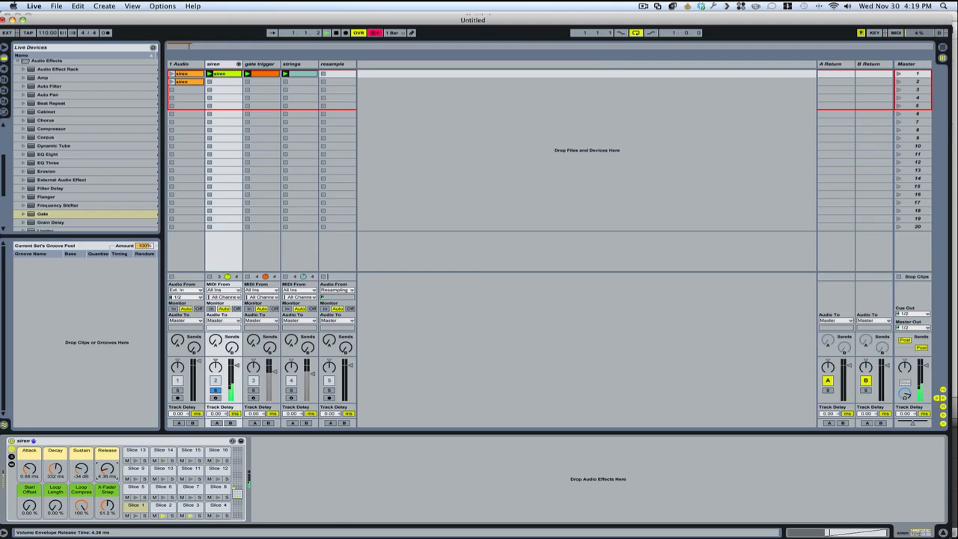
drag(29, 471, 30, 460)
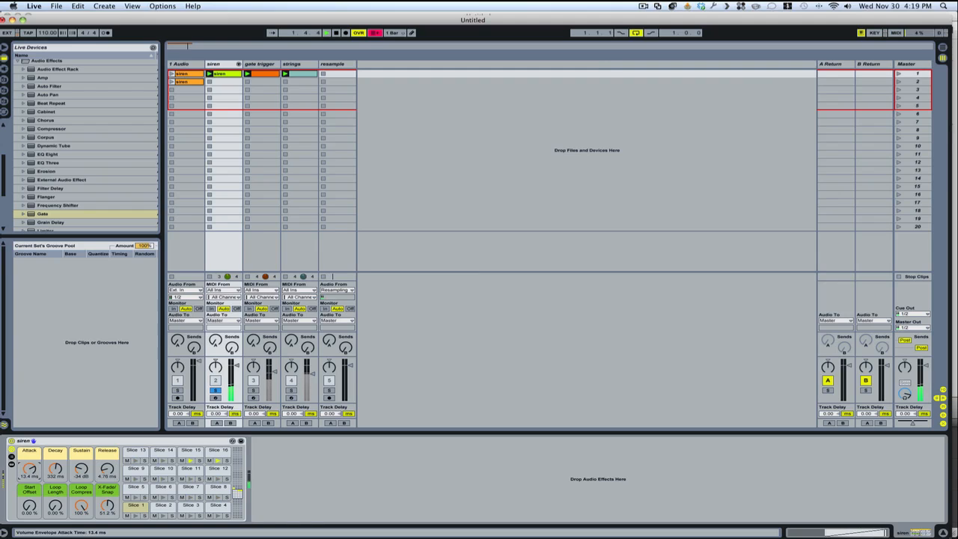
drag(29, 468, 29, 487)
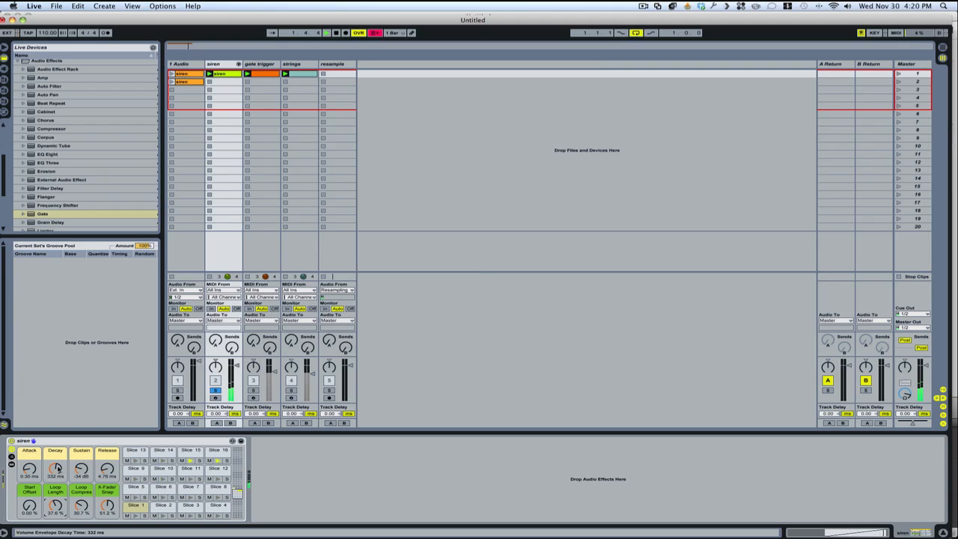
drag(56, 470, 55, 494)
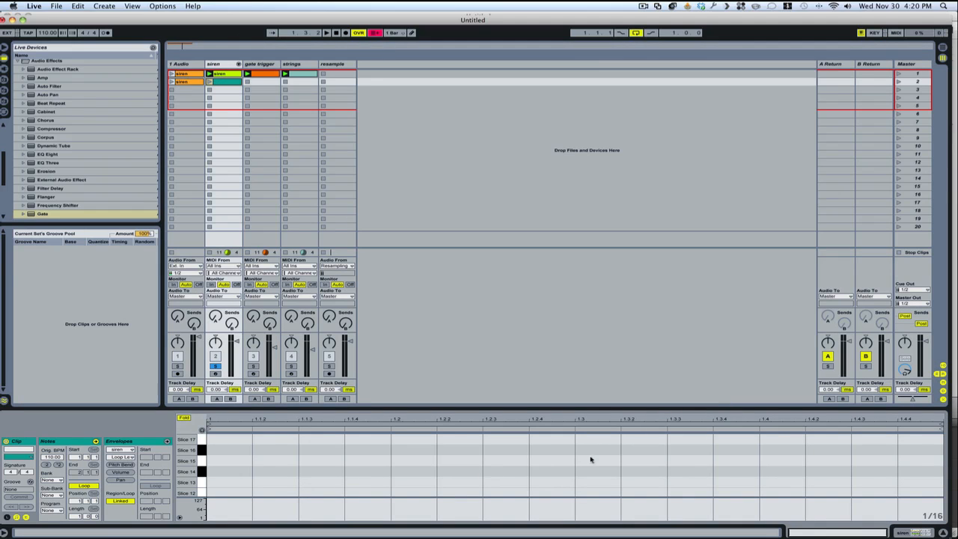
click(194, 463)
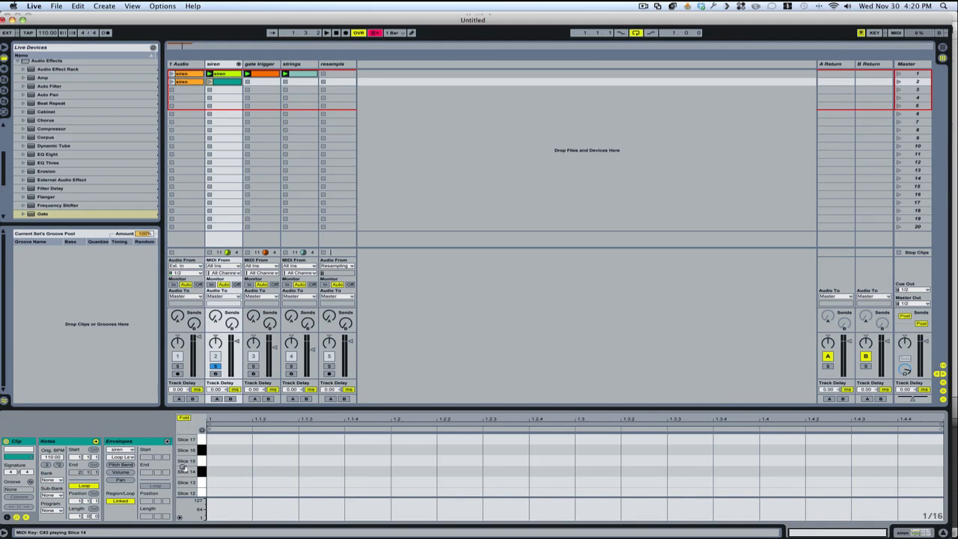